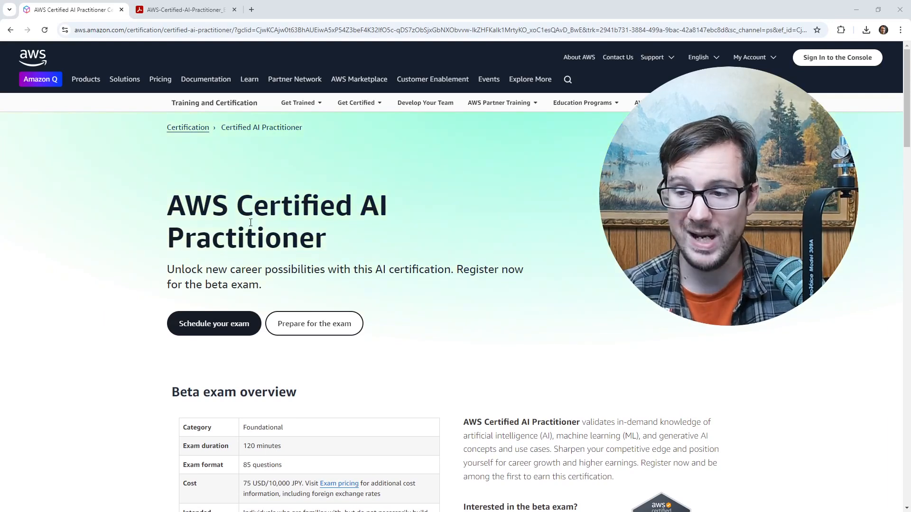
# Scroll to the Beta exam overview table, then switch to the AI Practitioner exam guide PDF
pyautogui.scroll(-3)
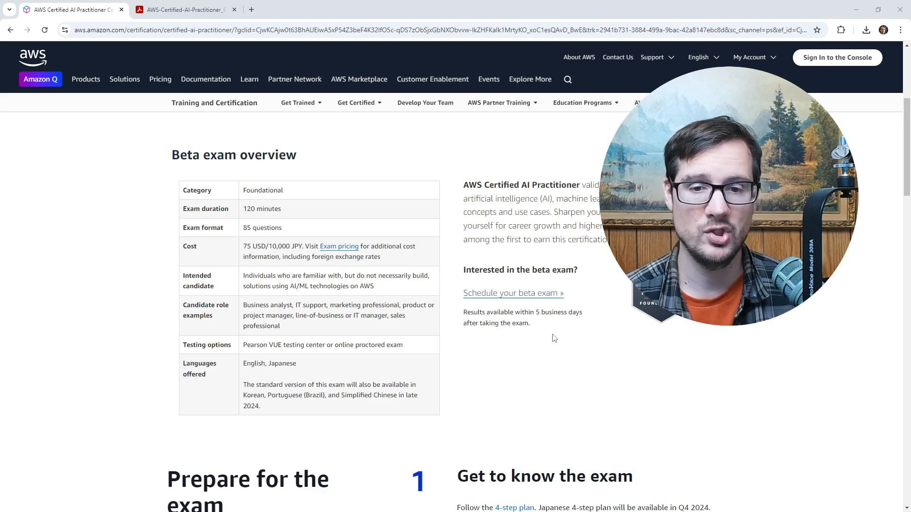
pyautogui.click(183, 10)
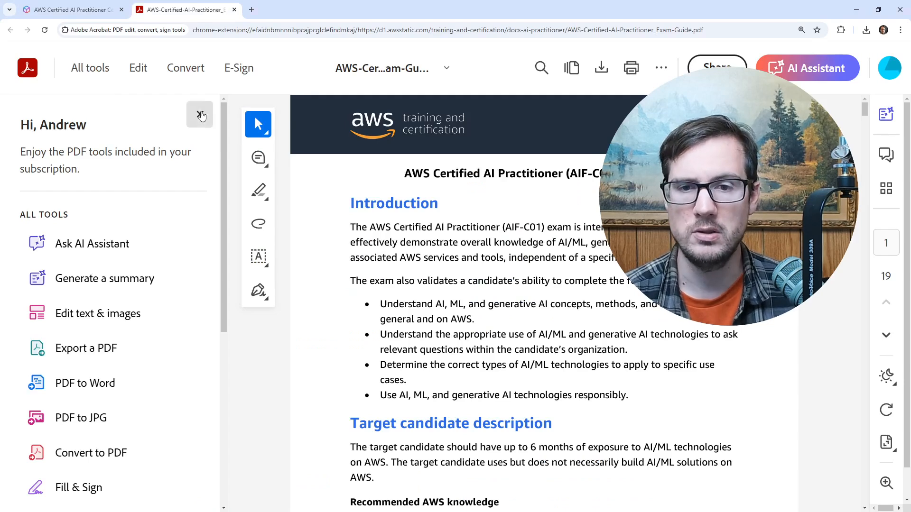
# Close the All tools panel and read down to page 2's out-of-scope job tasks
pyautogui.click(199, 115)
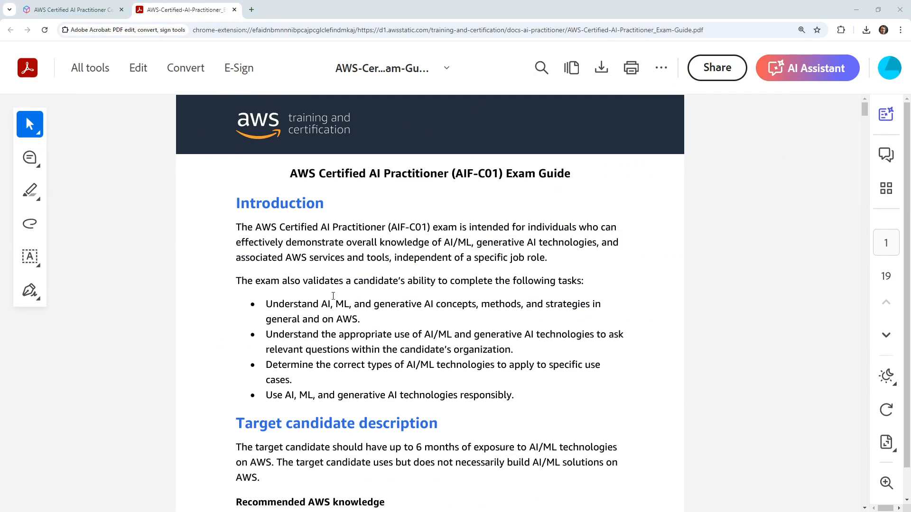
pyautogui.scroll(-3)
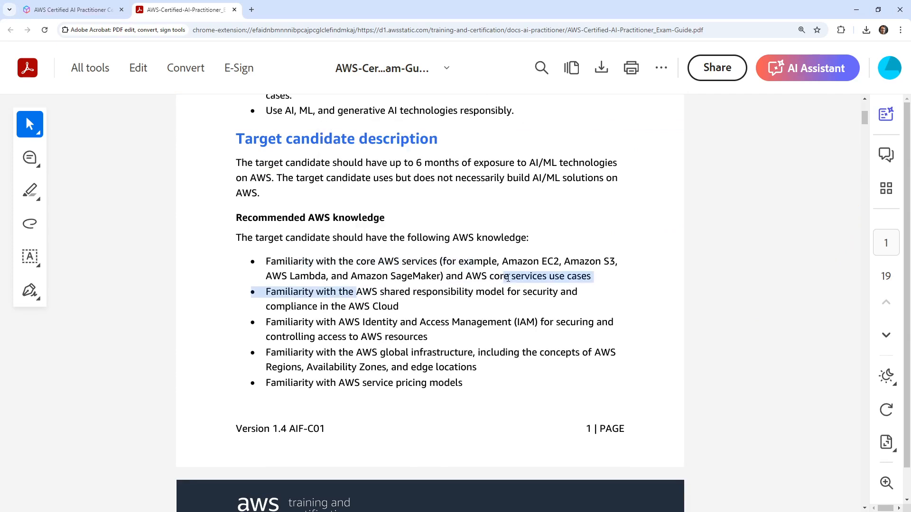
pyautogui.moveTo(342, 322); pyautogui.dragTo(472, 321)
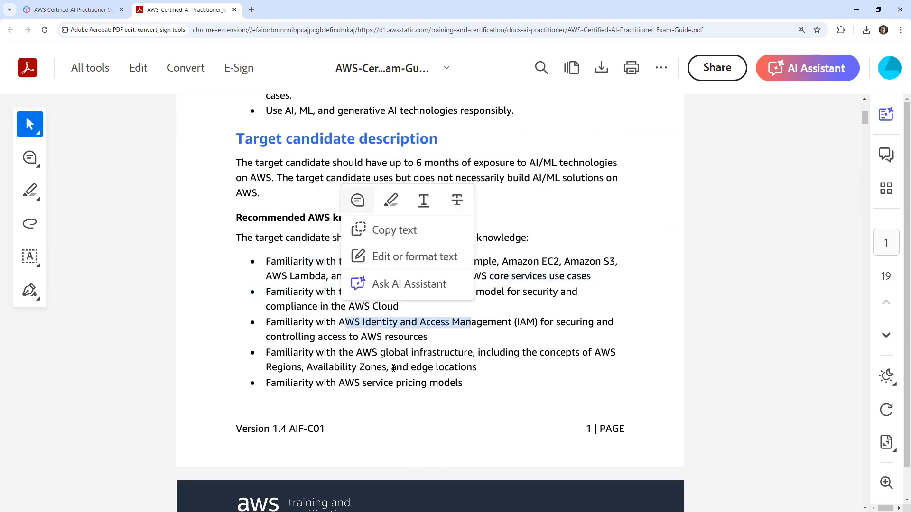
pyautogui.scroll(-3)
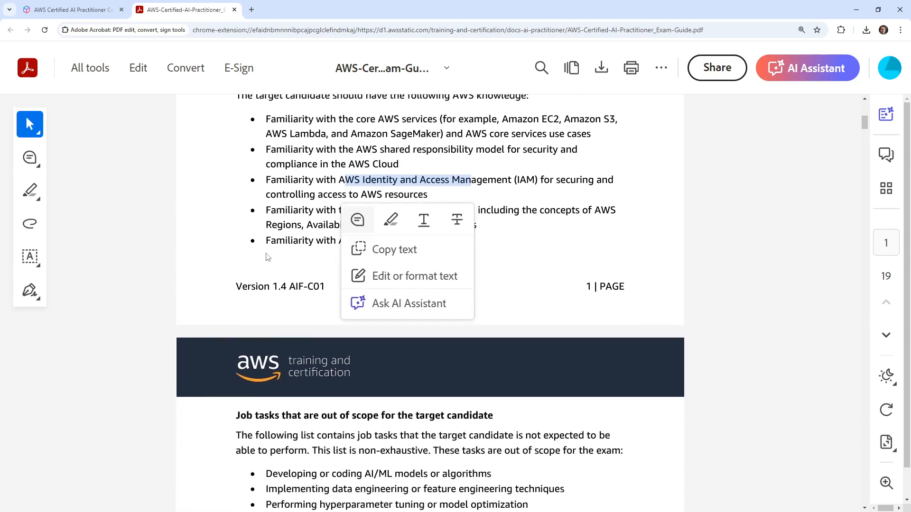
pyautogui.click(268, 257)
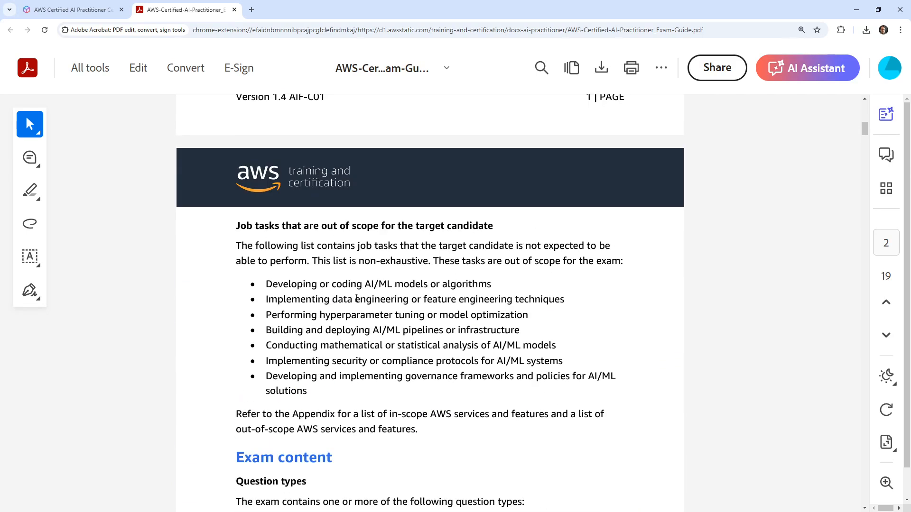
pyautogui.moveTo(306, 284); pyautogui.dragTo(491, 285)
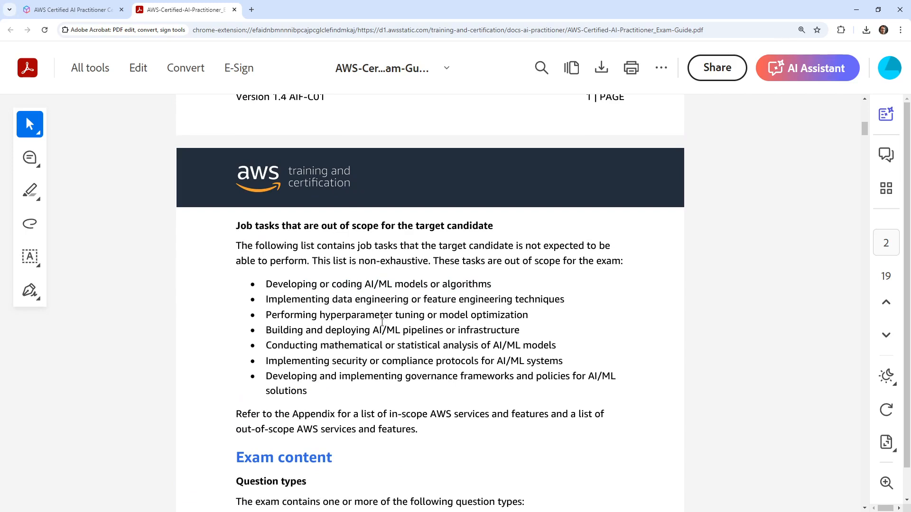
pyautogui.moveTo(454, 319)
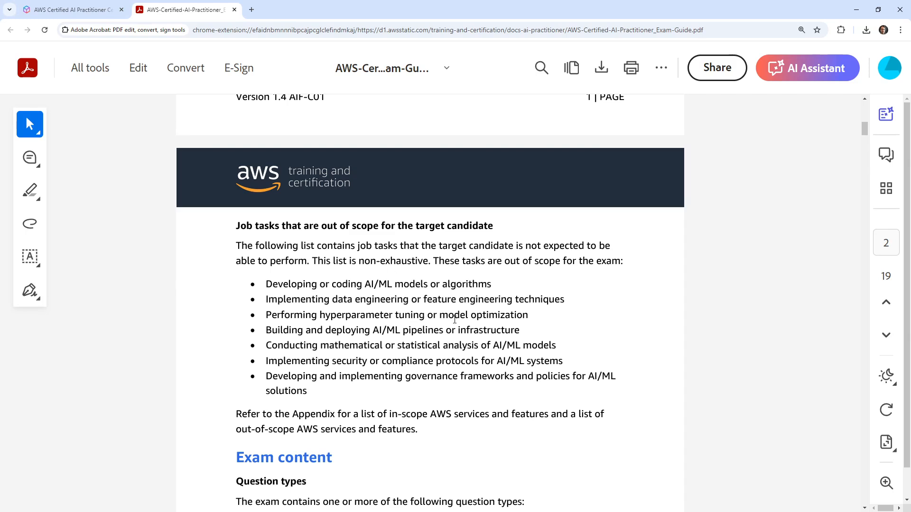